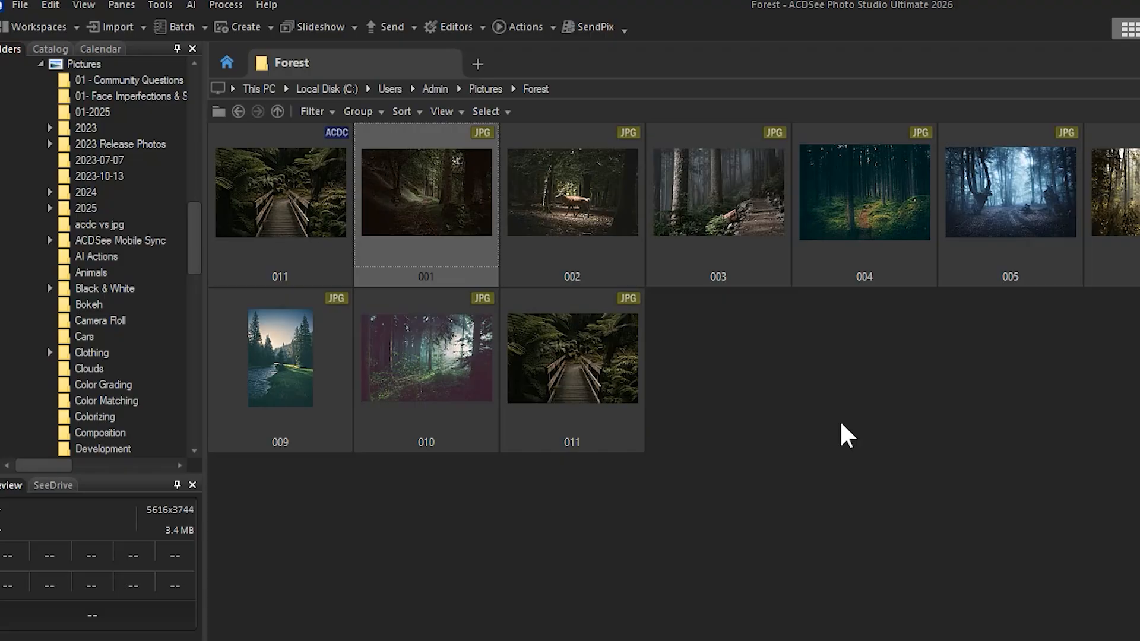
mouse_move(836, 436)
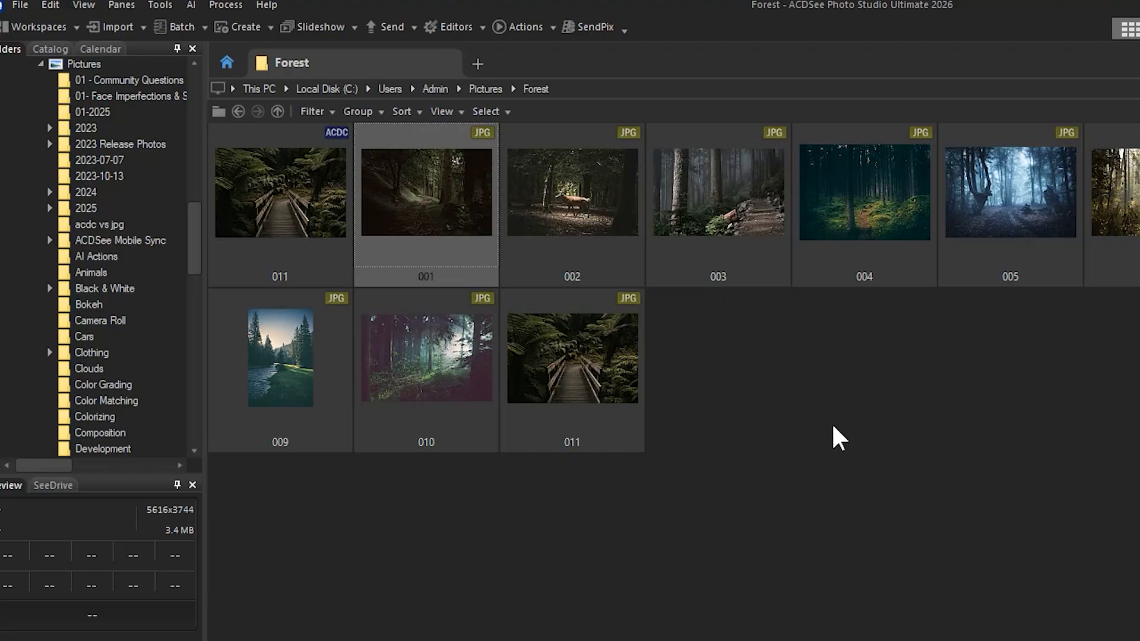
mouse_move(831, 444)
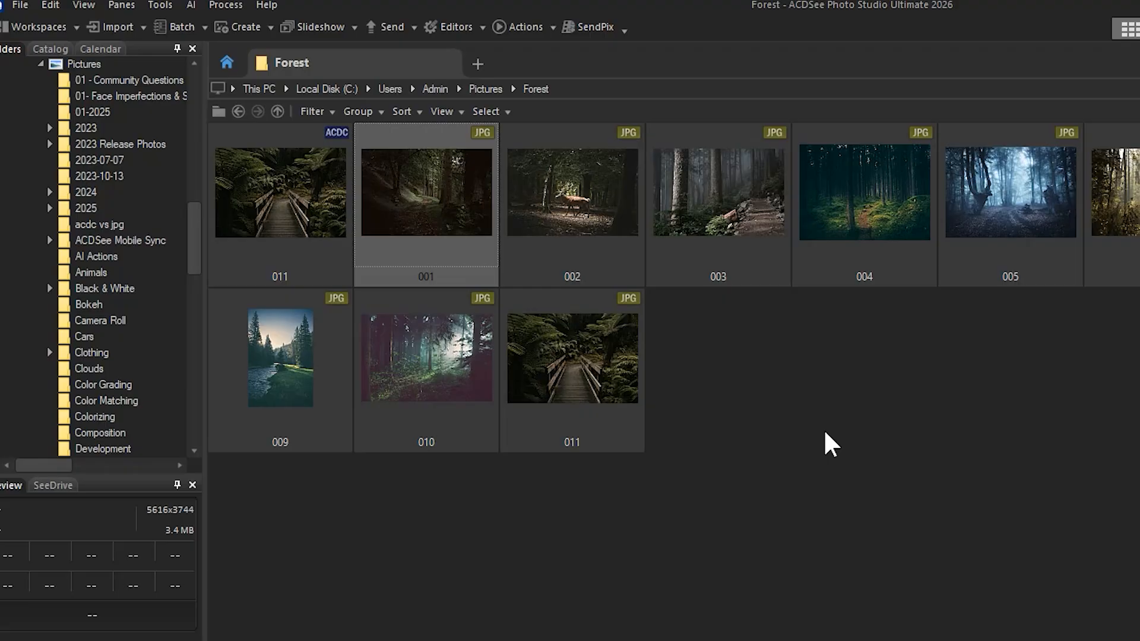
mouse_move(809, 436)
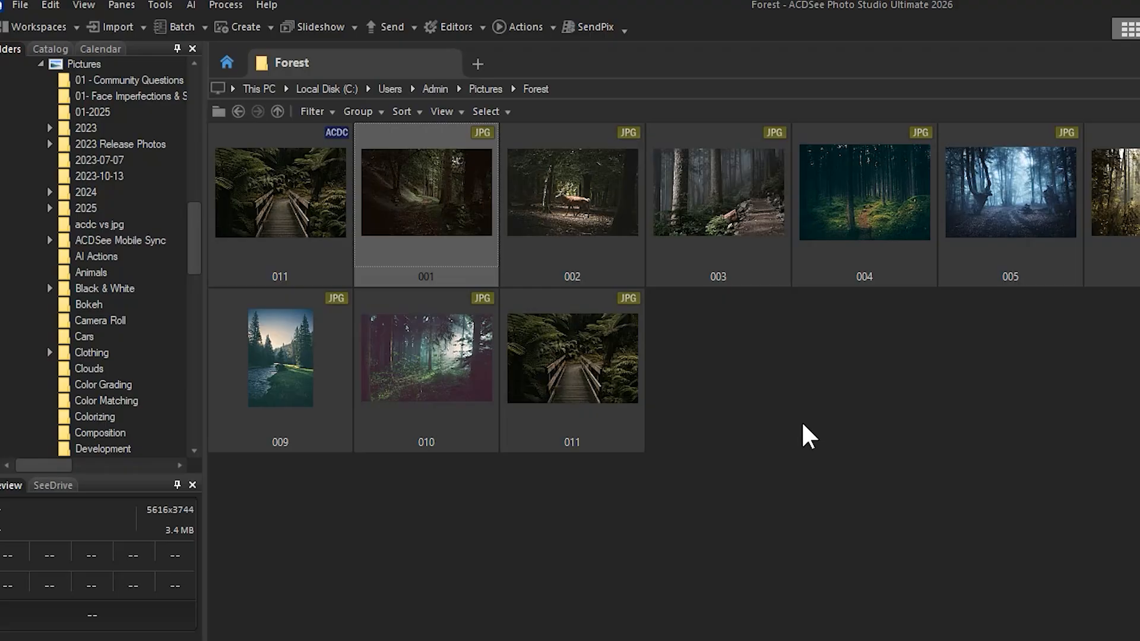
mouse_move(738, 186)
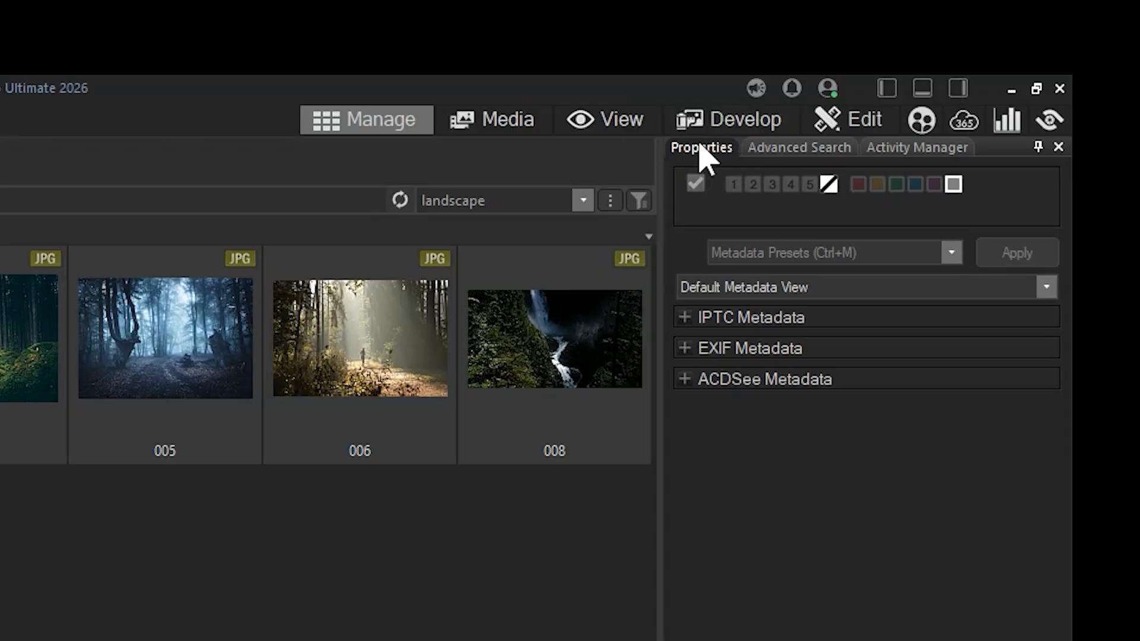
Step: Scroll to the ACDSee Metadata fields and enter 'New Caption' as image 001's caption
scroll("down", 3)
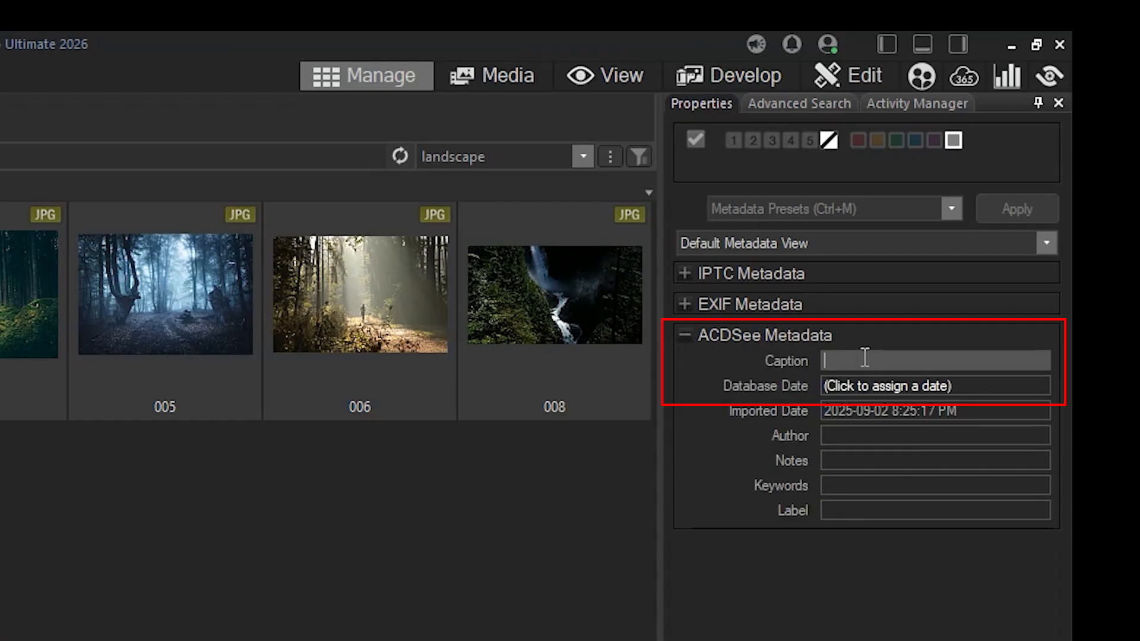
type("New Caption")
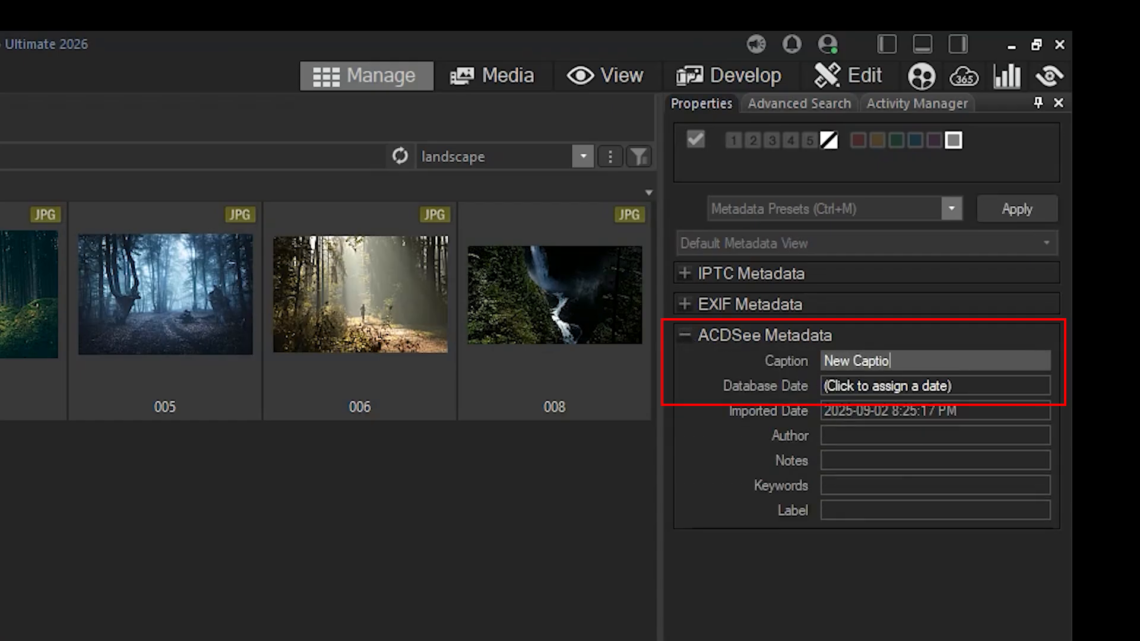
type("n")
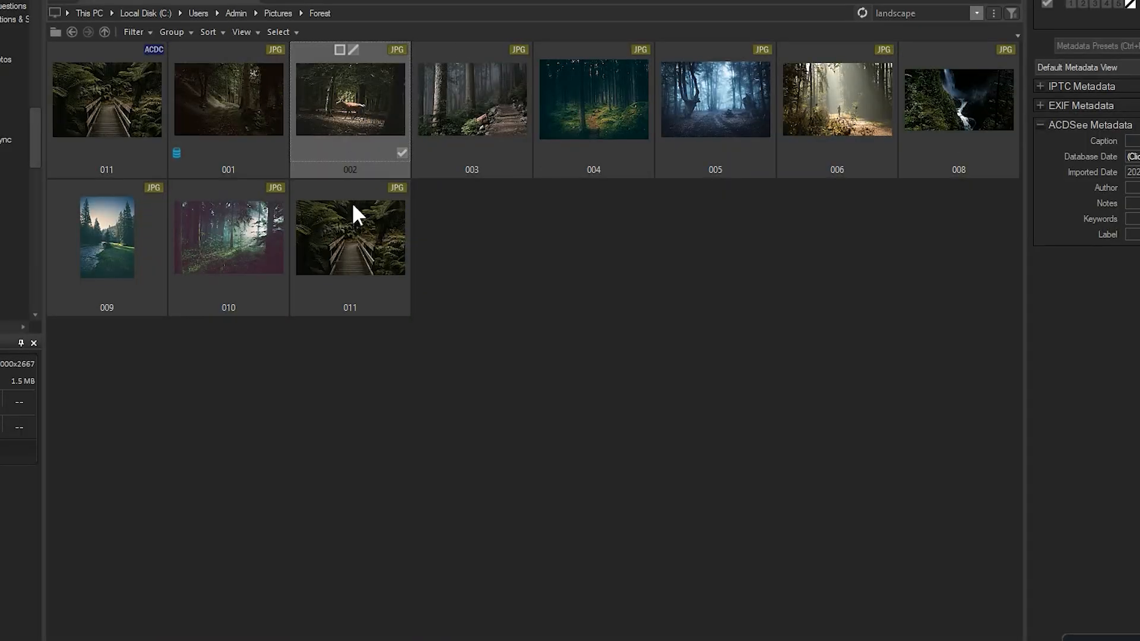
Step: Through Edit > Set Caption, caption image 002 'First Caption', then enter 'Second' and 'Third Caption'
left_click(163, 78)
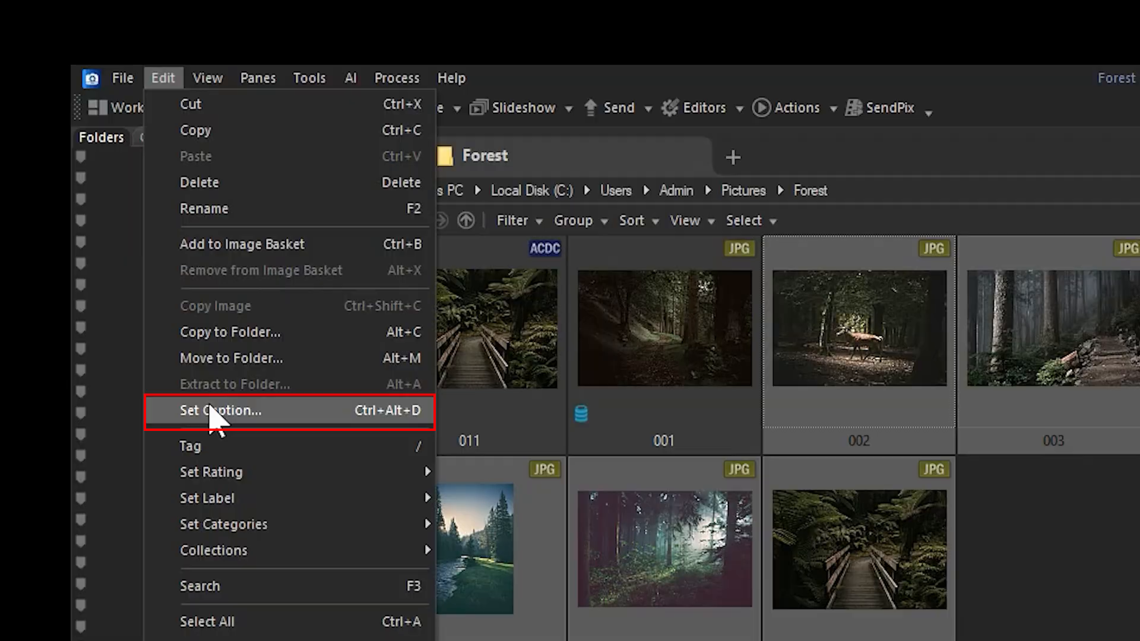
left_click(220, 411)
type("First Caption")
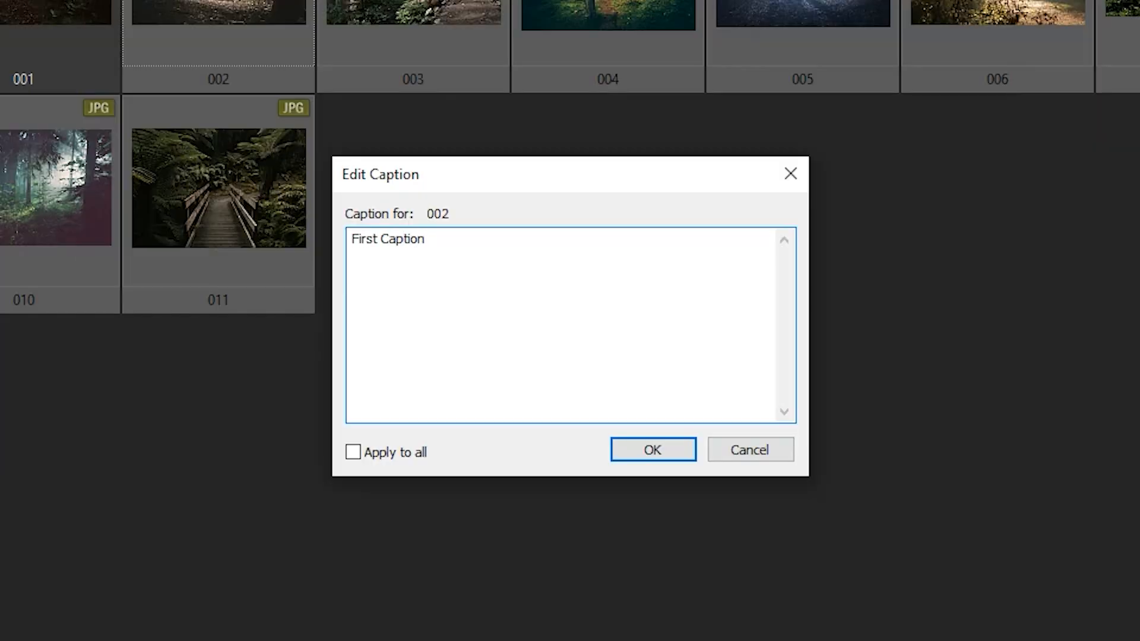
type("Seco")
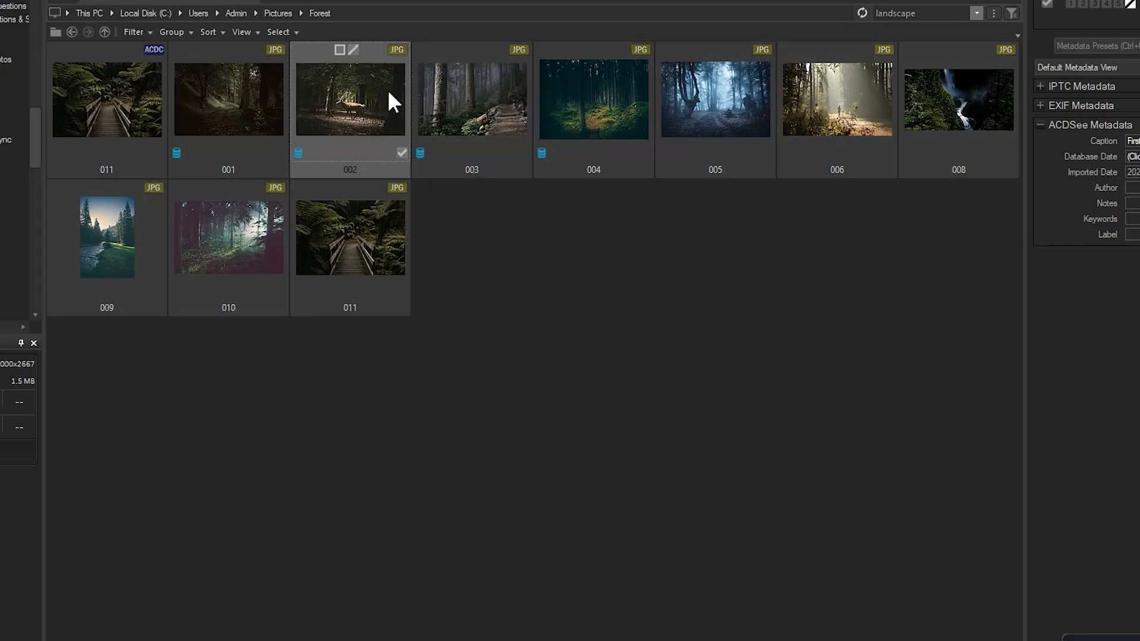
type("Third Caption")
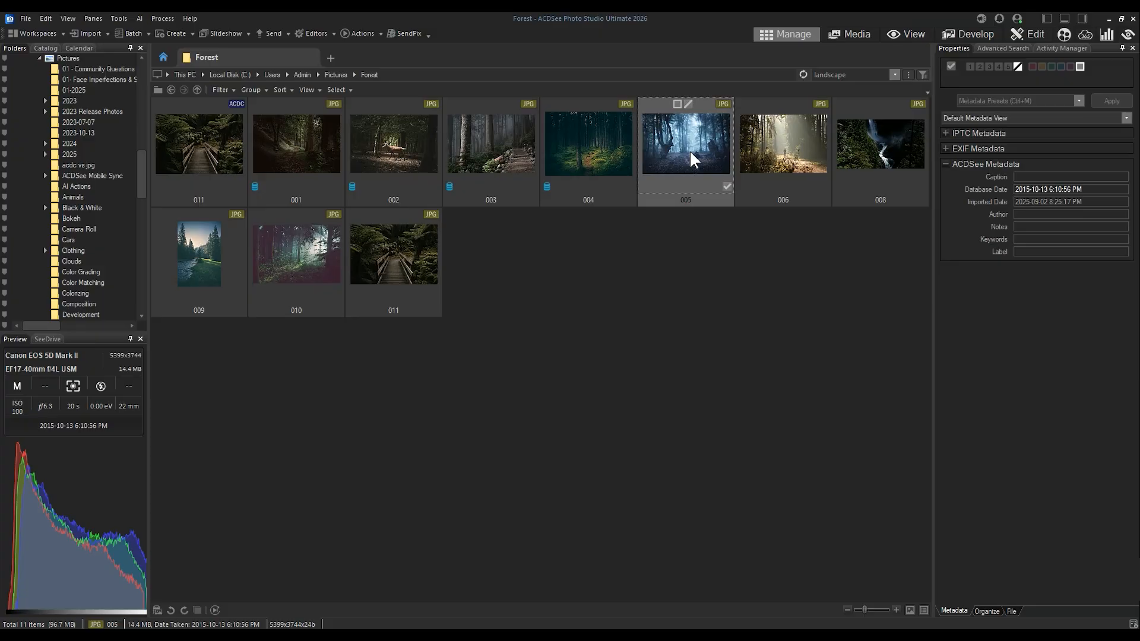
mouse_move(149, 33)
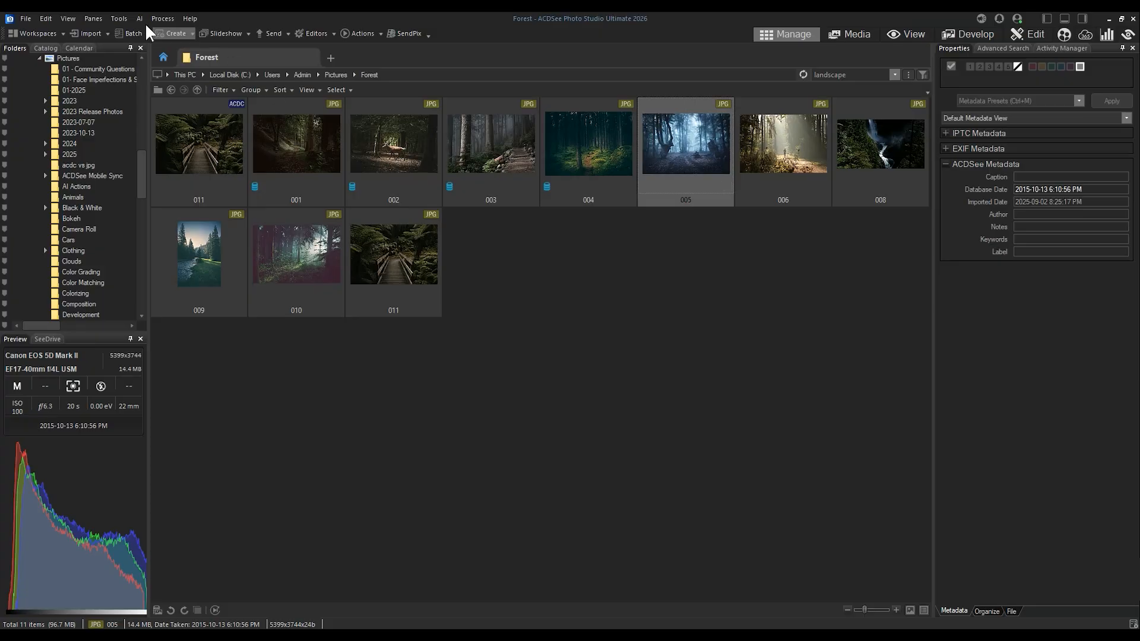
Step: Choose Audio > Edit... for image 005 to open the Edit Audio dialog
left_click(117, 18)
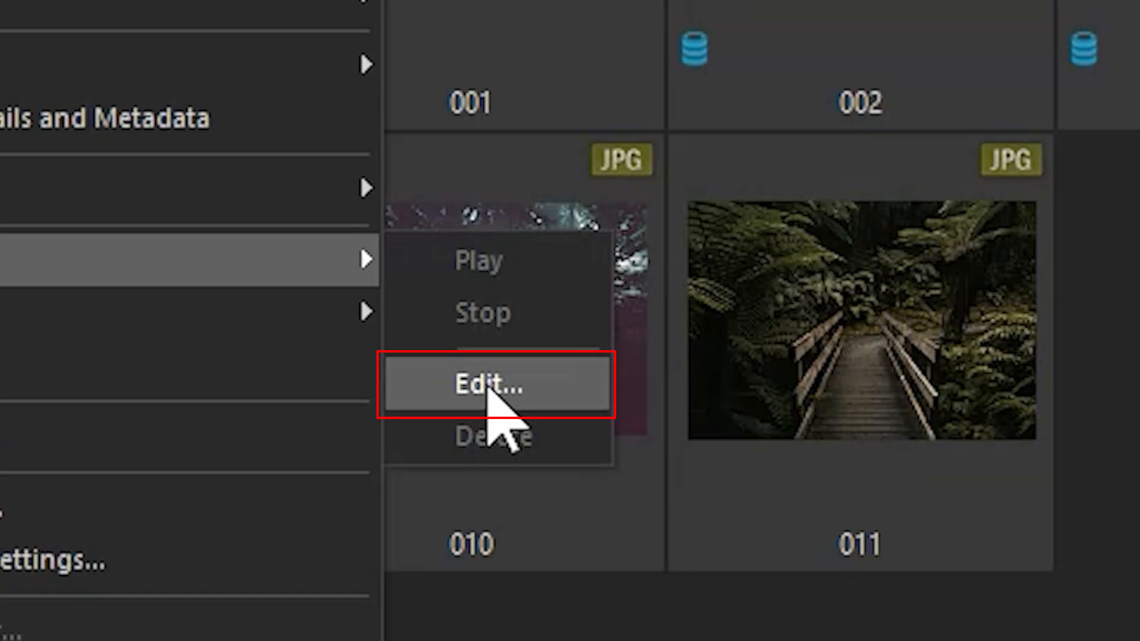
left_click(489, 384)
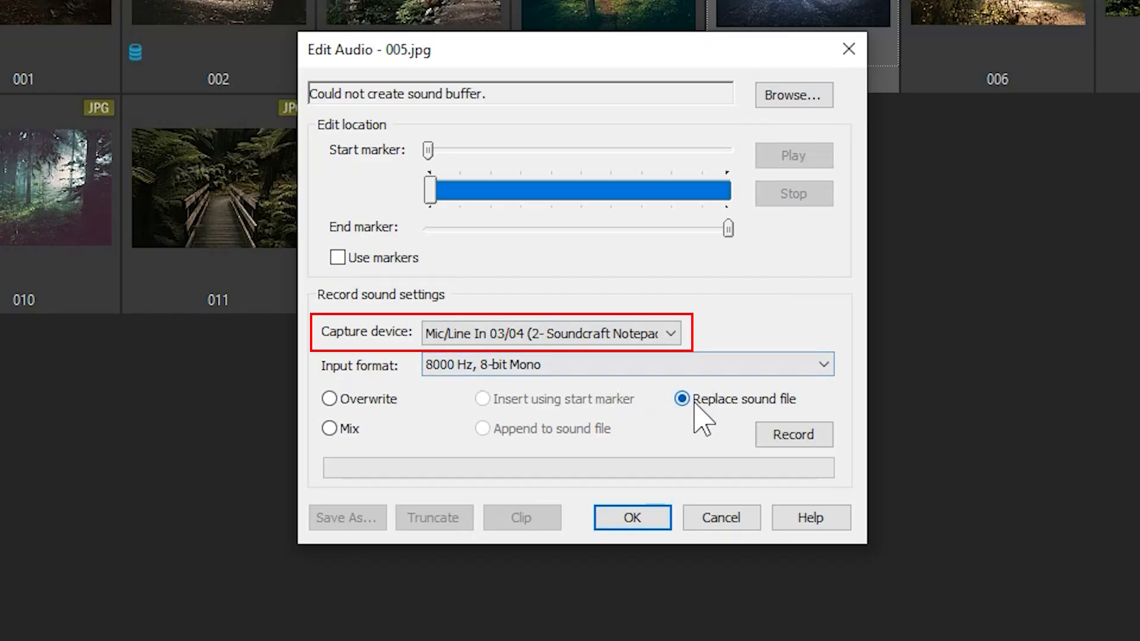
Step: Replace the sound file with a new 3.1-second recording and close the audio editor
left_click(793, 434)
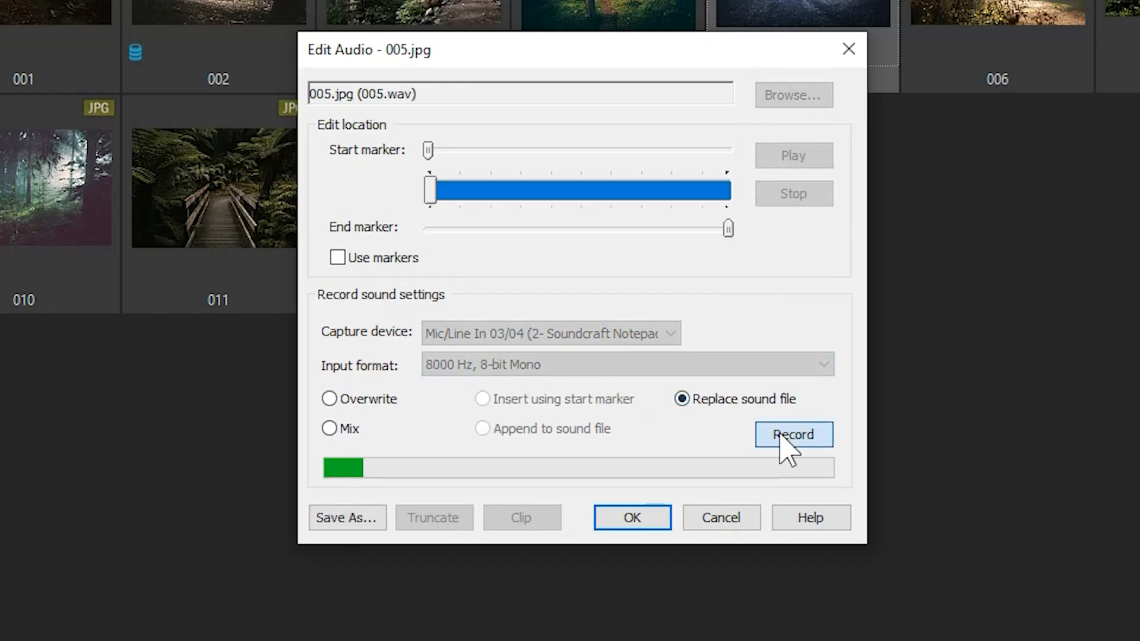
left_click(793, 434)
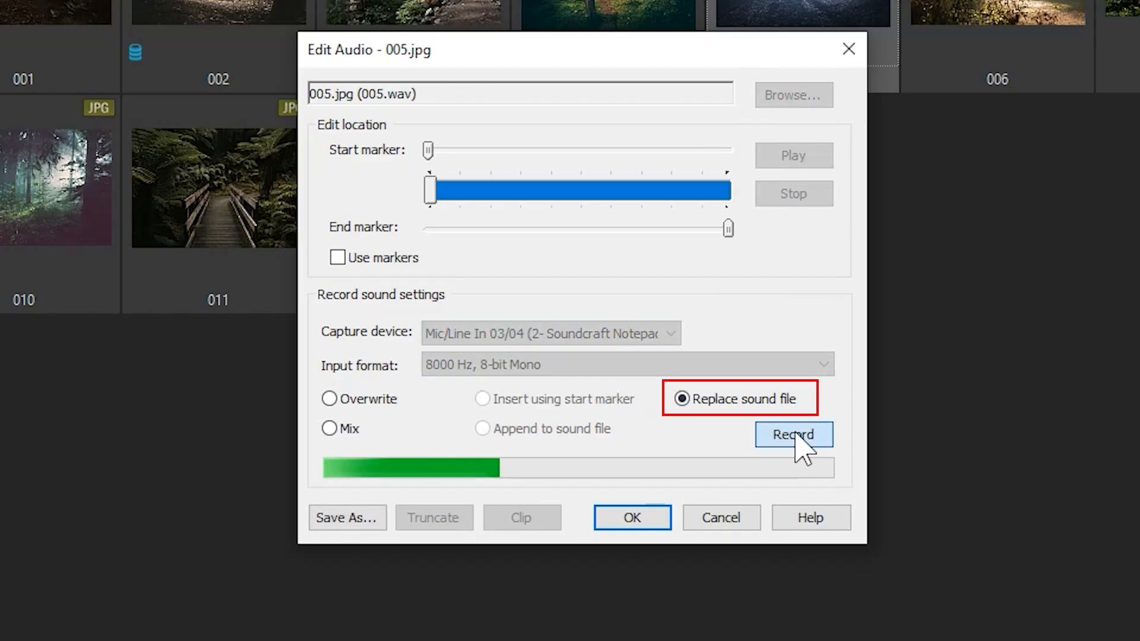
left_click(792, 434)
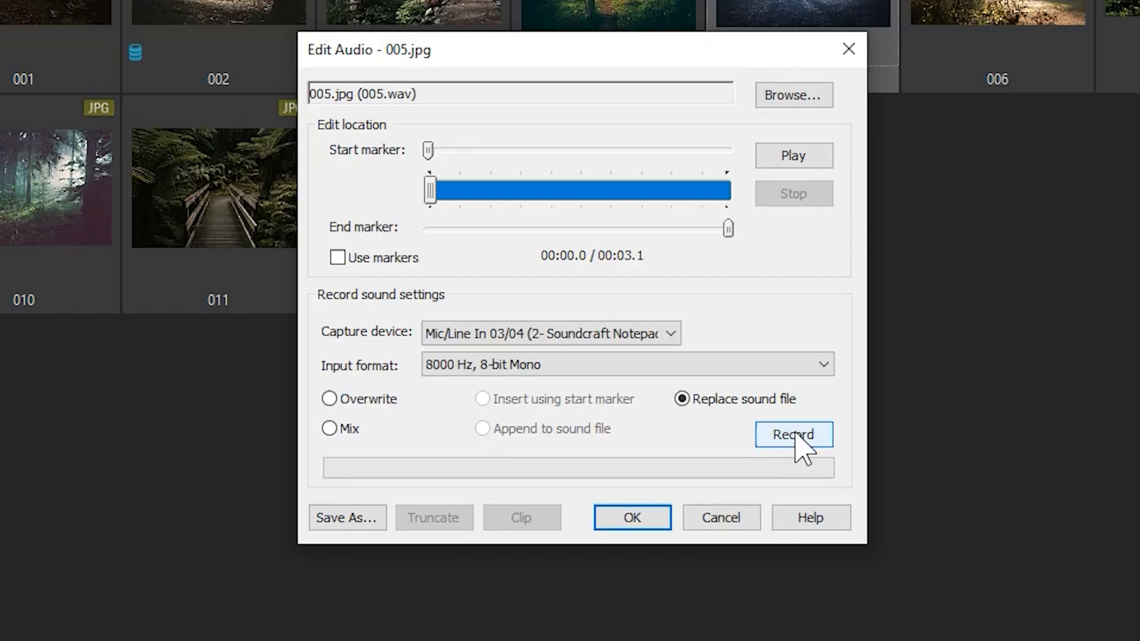
mouse_move(816, 284)
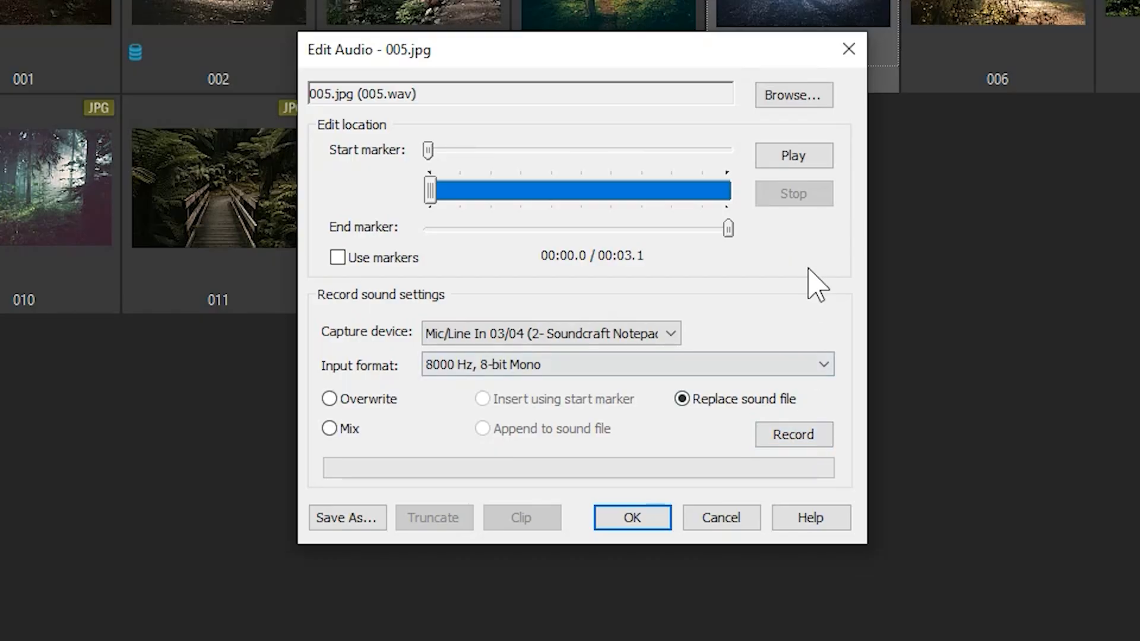
mouse_move(576, 132)
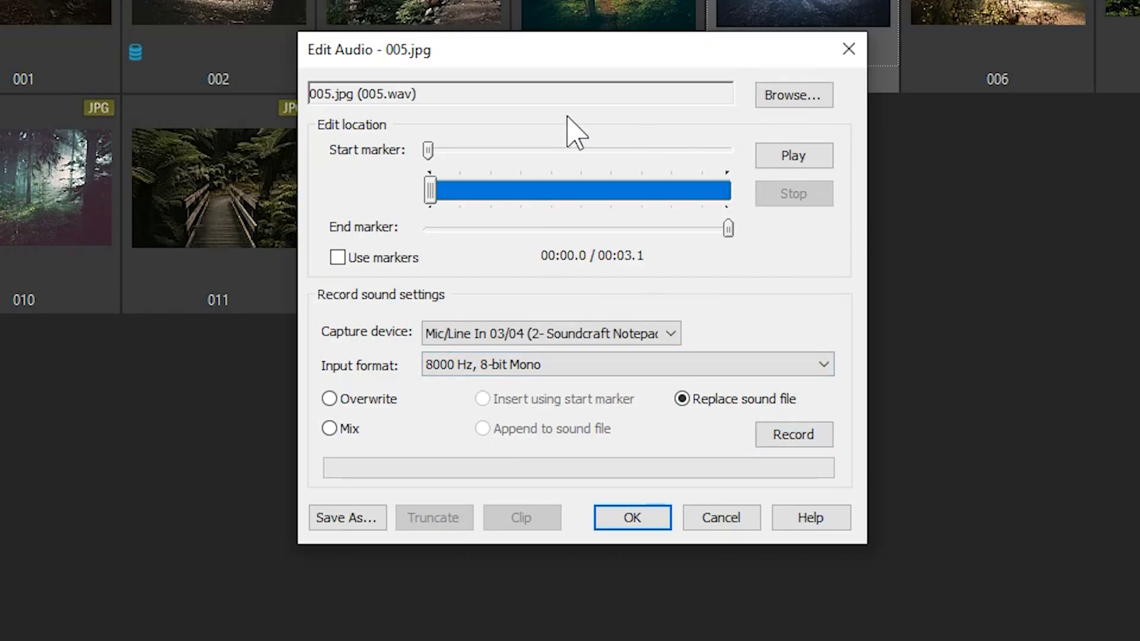
mouse_move(552, 211)
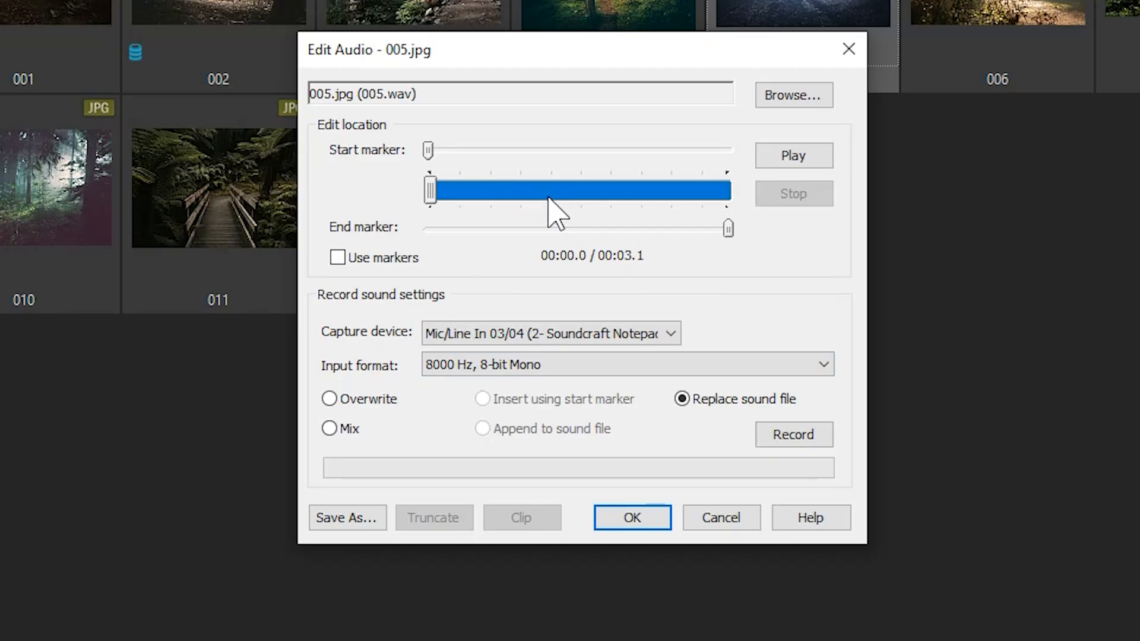
mouse_move(661, 269)
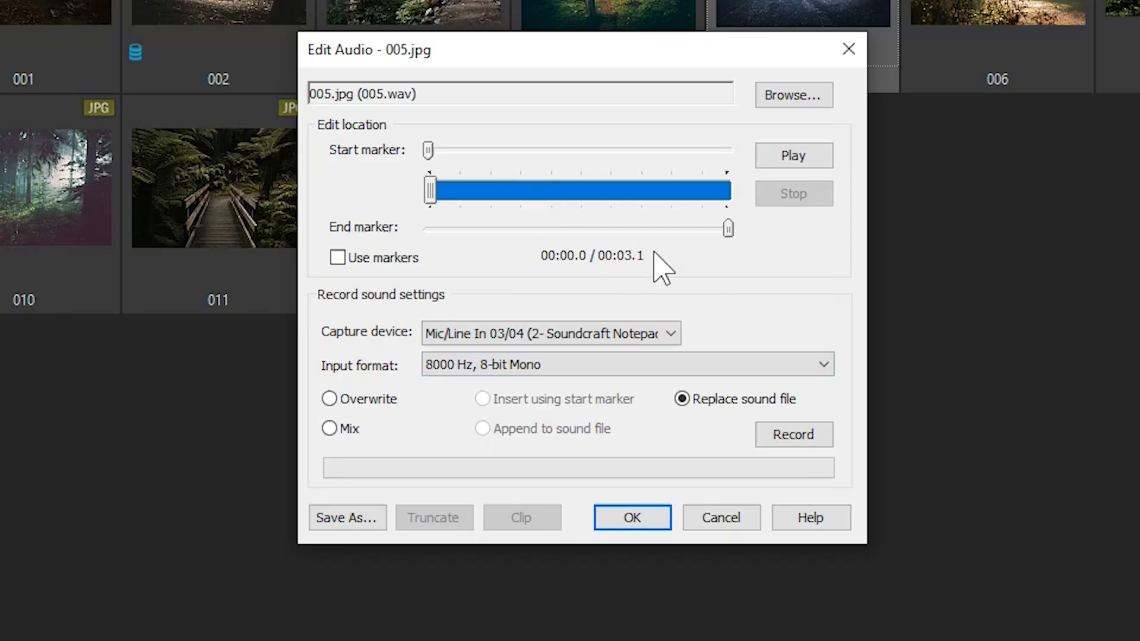
left_click(631, 518)
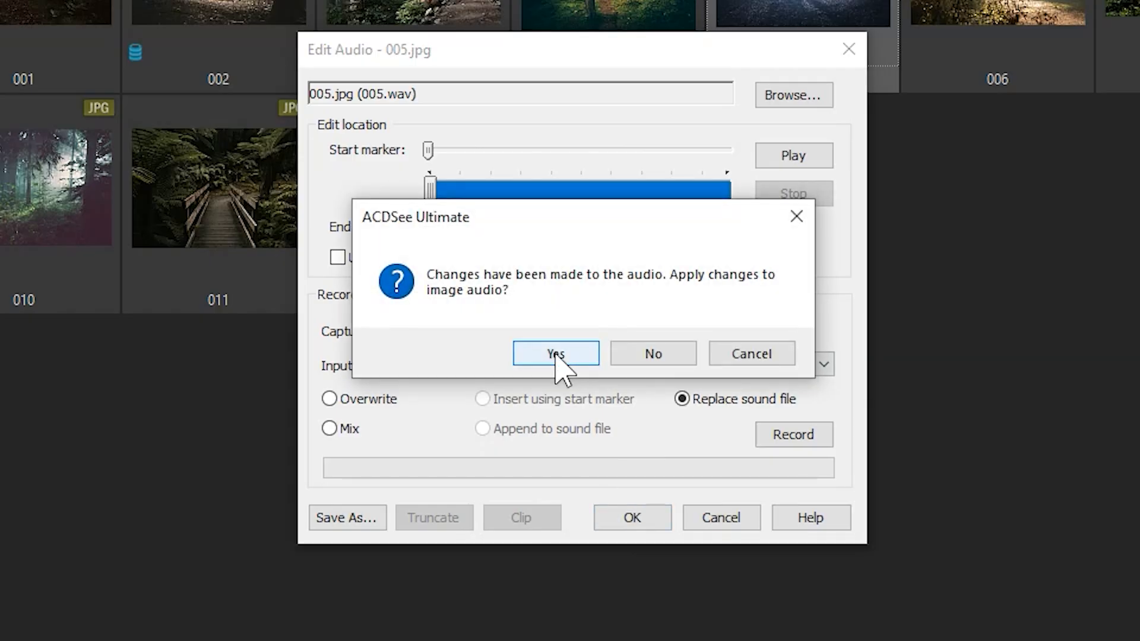
left_click(555, 354)
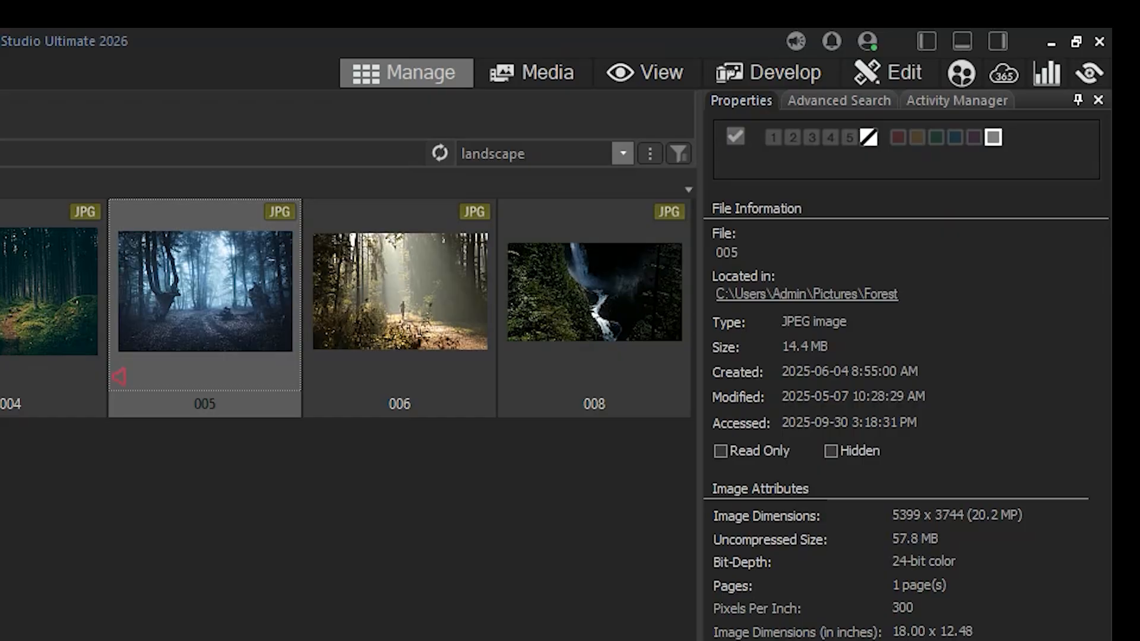
Step: Scroll the Properties pane down to image 005's audio player and EXIF summary
scroll("down", 3)
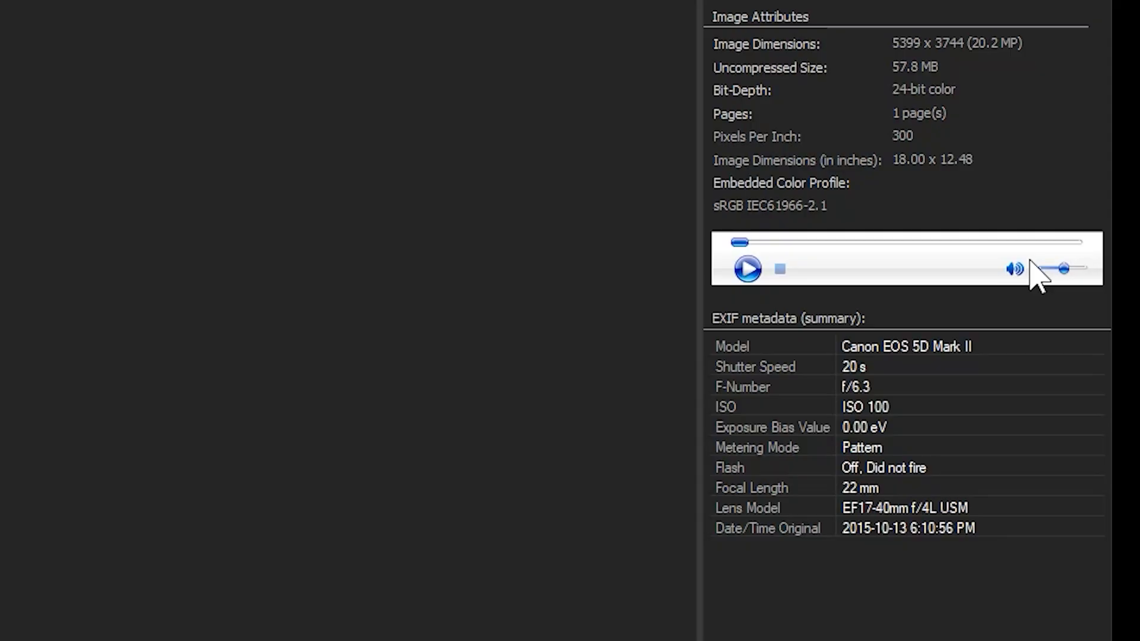
mouse_move(876, 302)
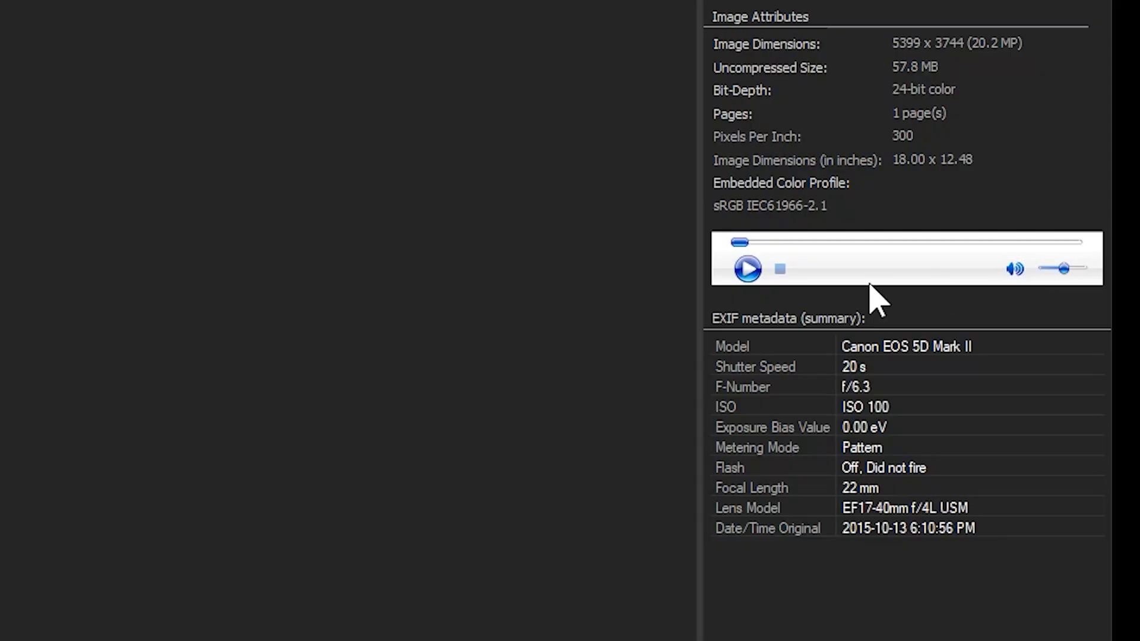